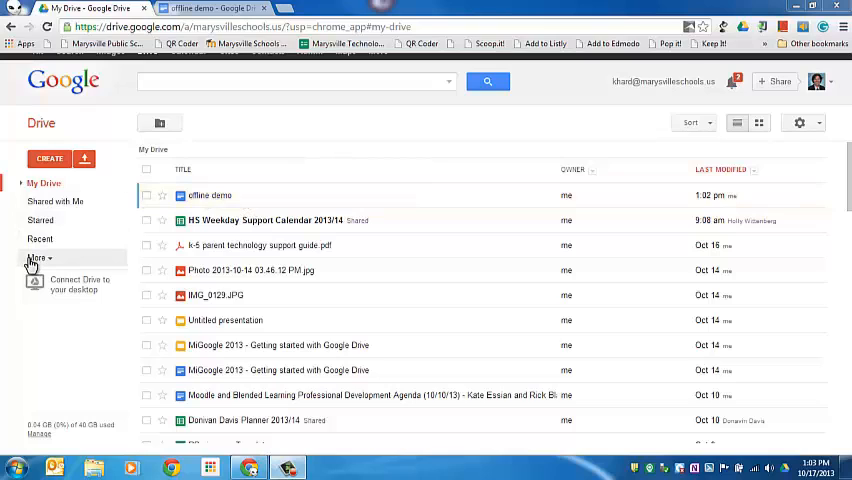
Expand the sidebar's More section, go to Offline, and enable offline access for Drive
click(36, 260)
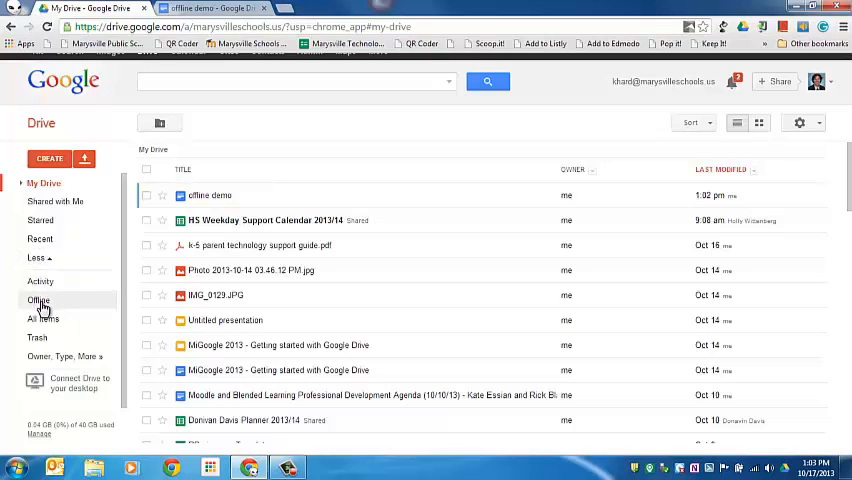
click(40, 300)
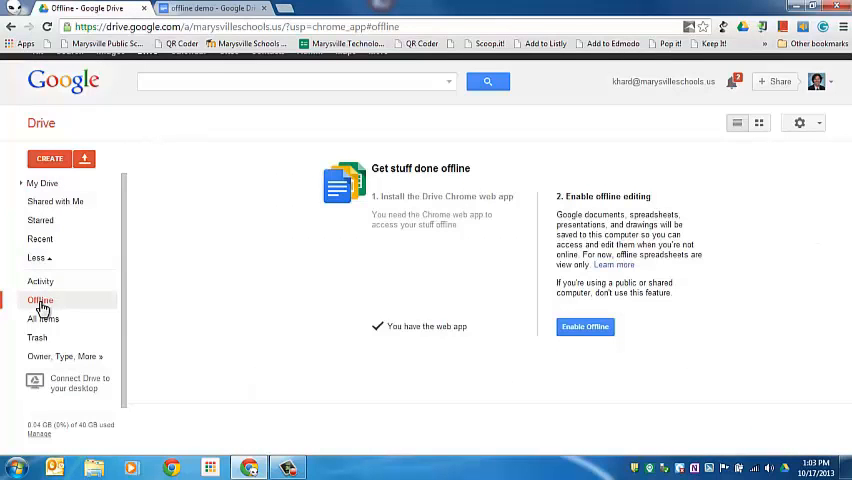
mouse_move(156, 264)
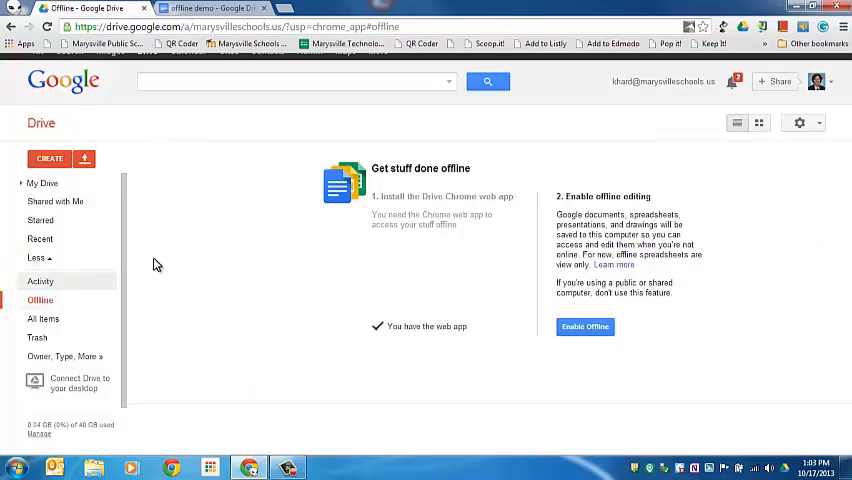
mouse_move(448, 326)
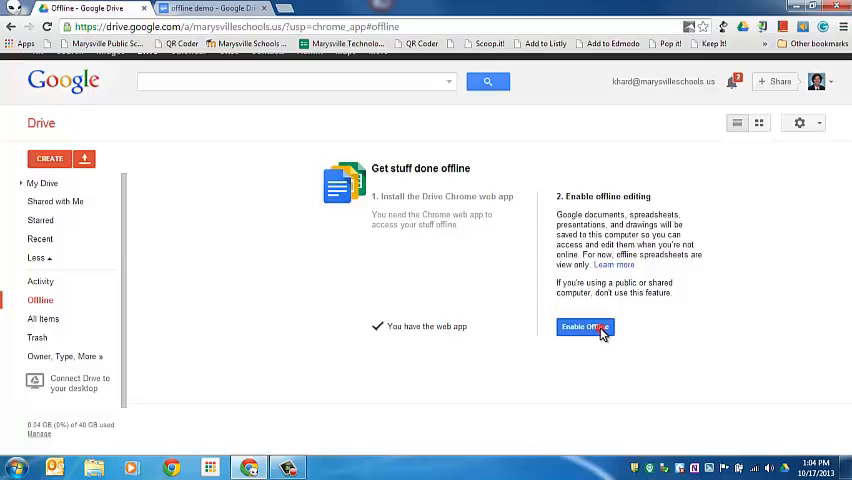
click(584, 328)
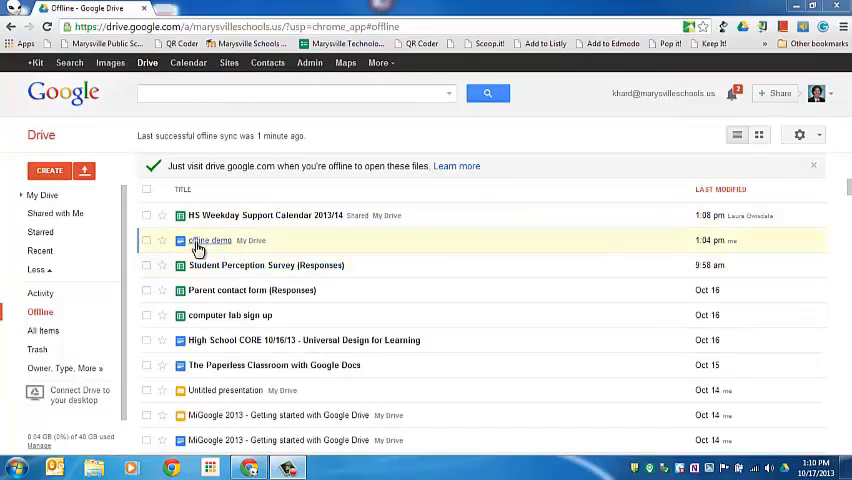
Add new lines such as 'add something else' to the 'offline demo' doc while disconnected
click(210, 240)
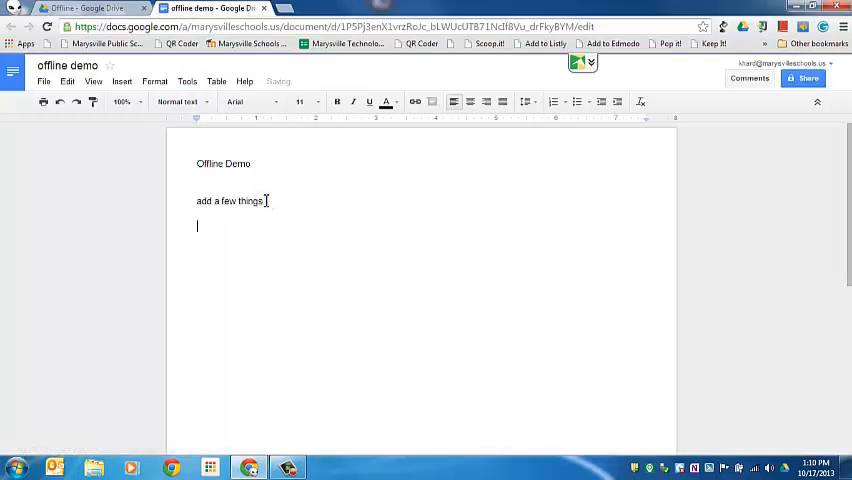
text(type)
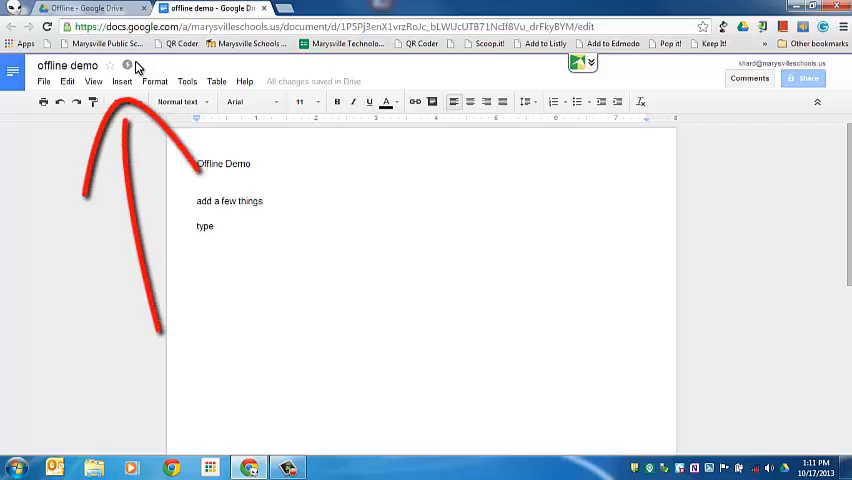
mouse_move(126, 64)
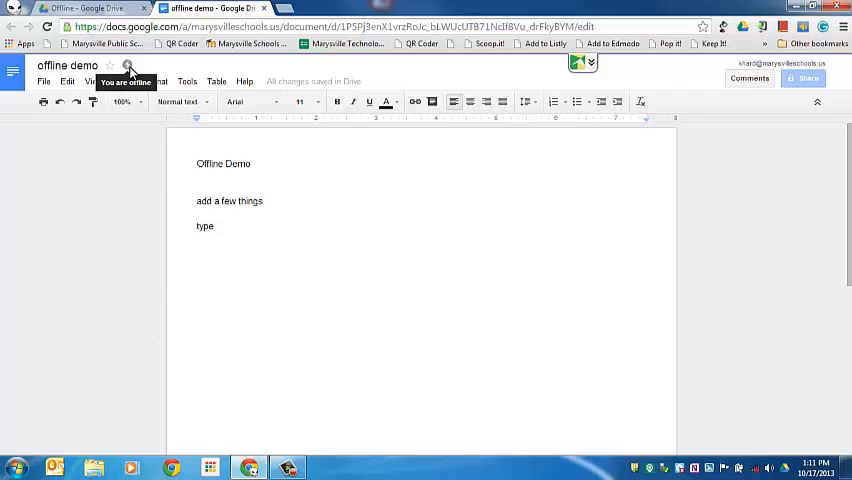
text(add some)
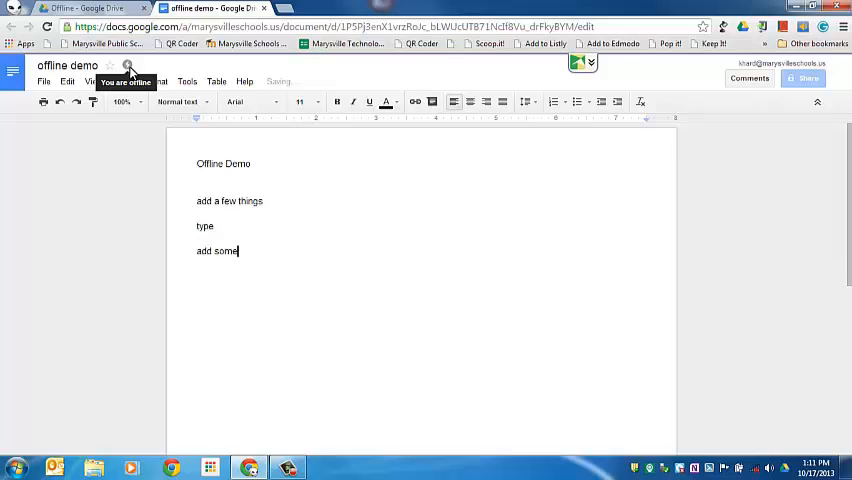
text(thing else)
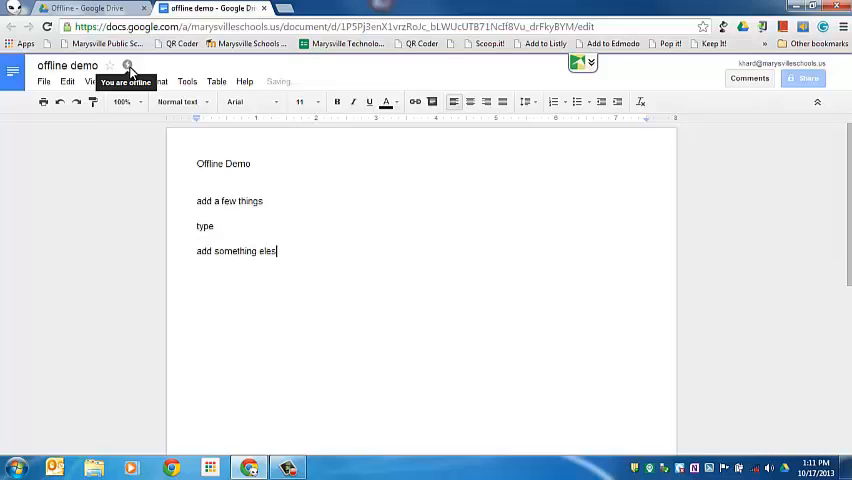
text(e)
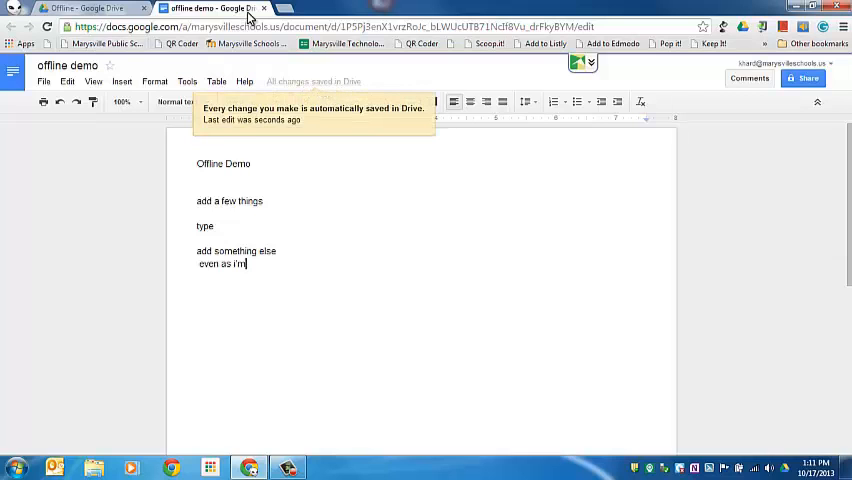
Return to the offline file list and check the Create menu for file types available offline
click(90, 8)
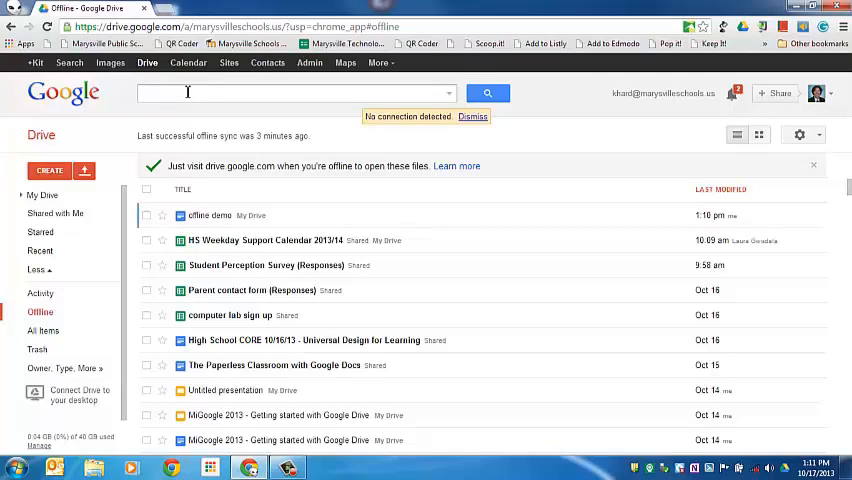
click(42, 194)
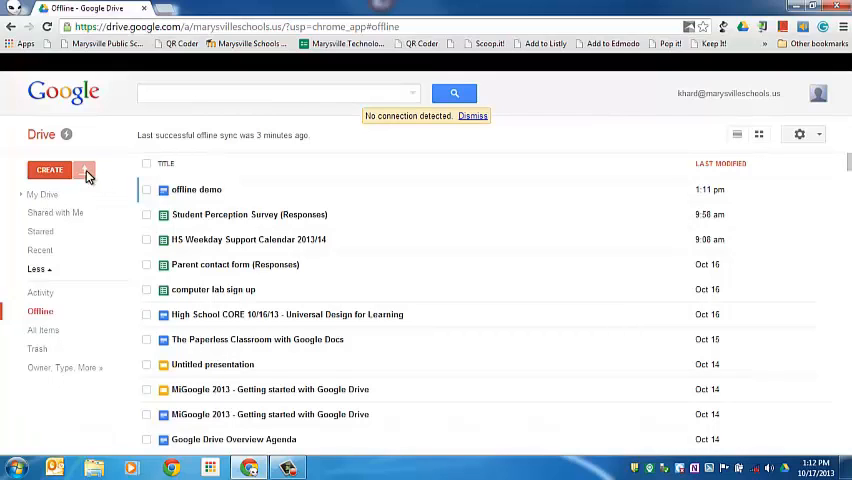
mouse_move(48, 260)
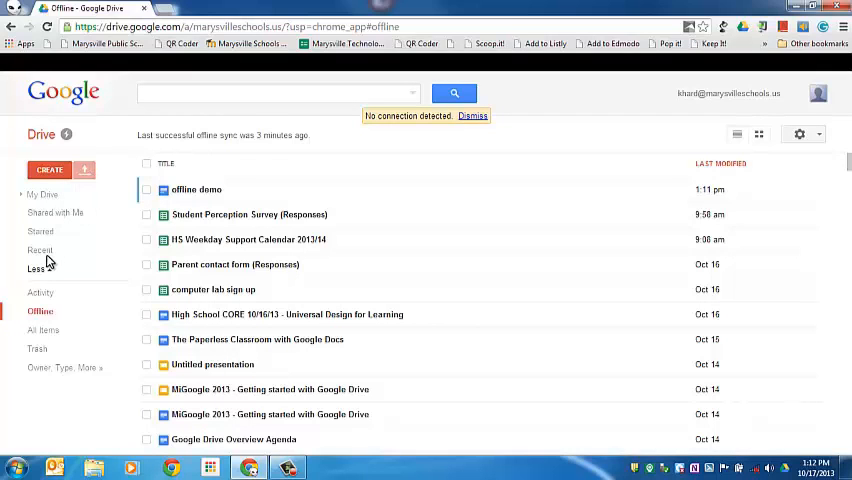
click(48, 168)
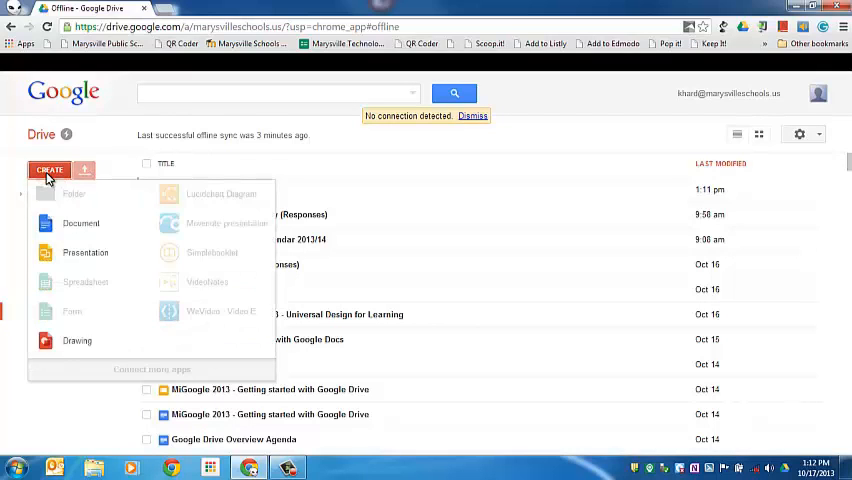
mouse_move(84, 252)
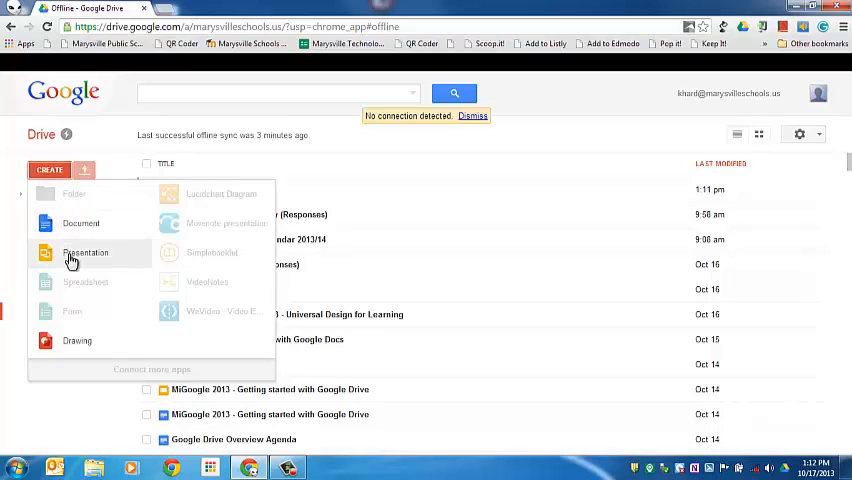
mouse_move(88, 150)
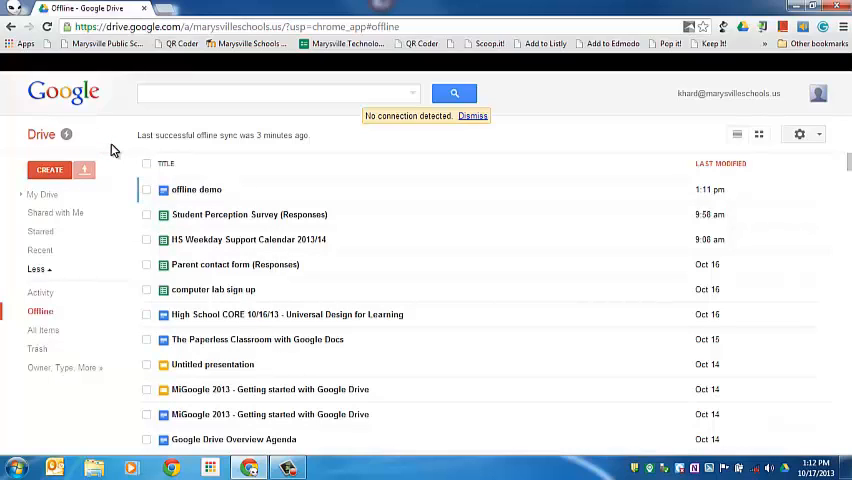
mouse_move(196, 220)
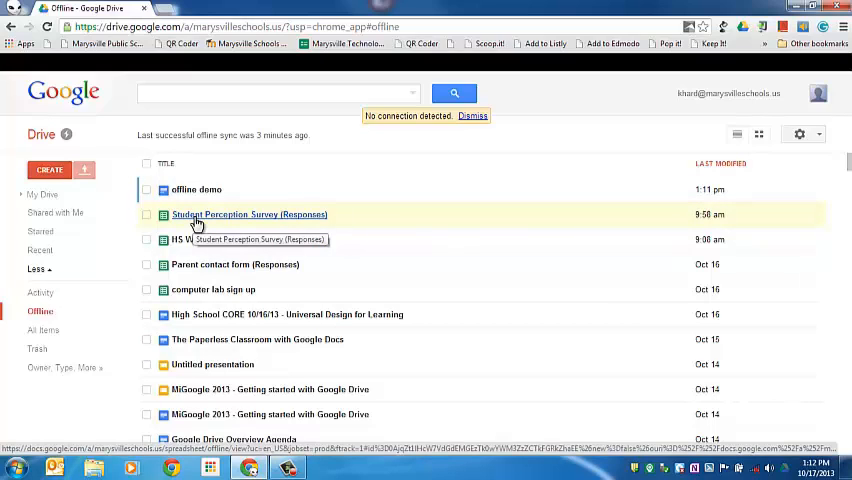
mouse_move(196, 188)
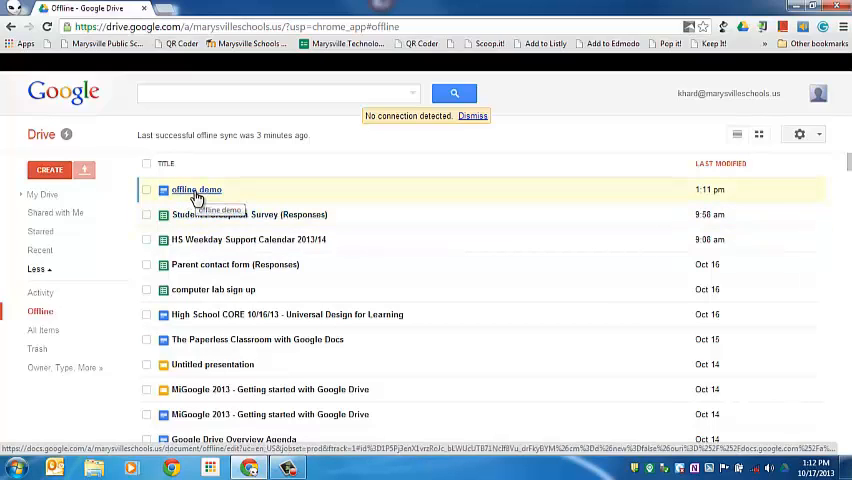
Select the 'offline demo' doc while Drive reconnects and reports the connection restored
click(196, 188)
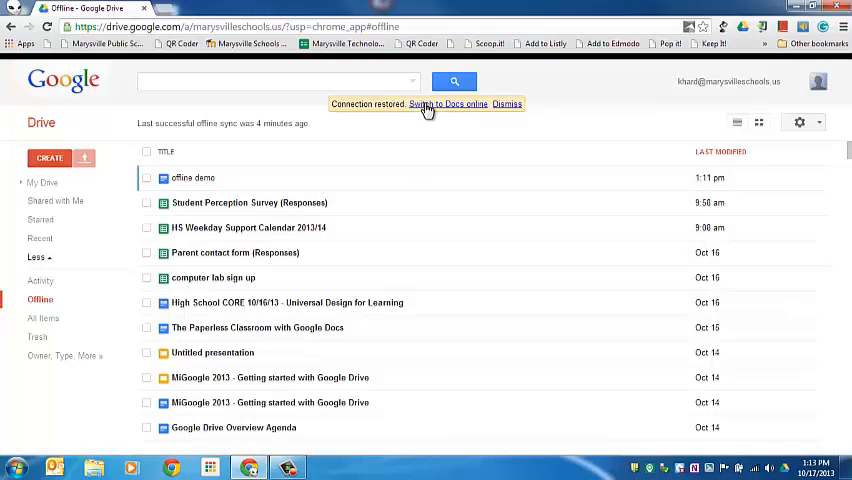
Switch 'offline demo' back to Docs online and confirm the offline-typed lines remain
click(426, 104)
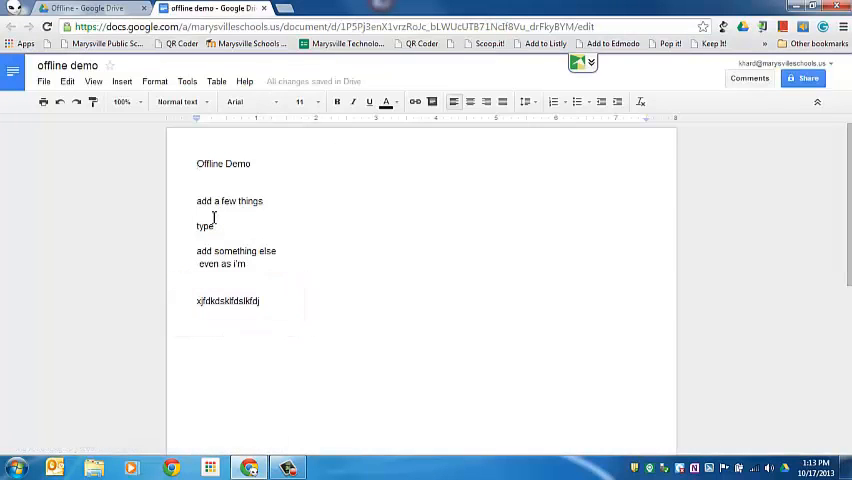
mouse_move(132, 232)
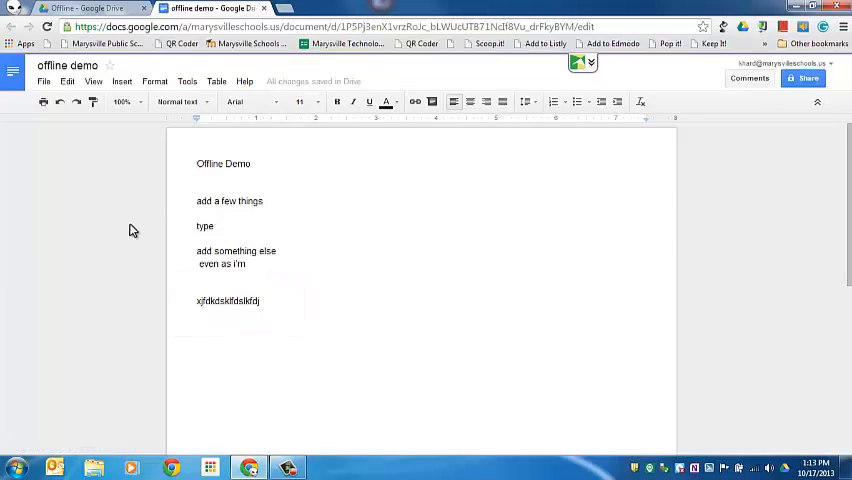